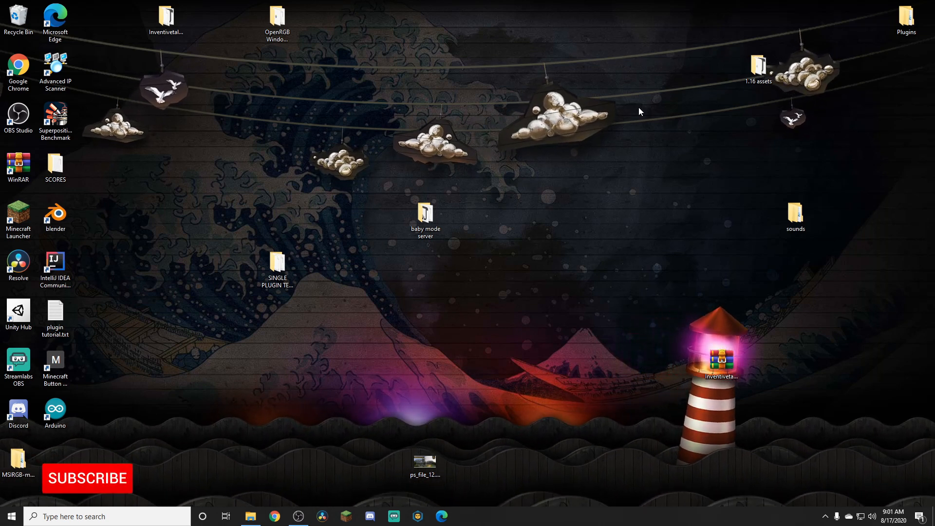
- Open the Badlion Client launcher and close it again
left_click(88, 478)
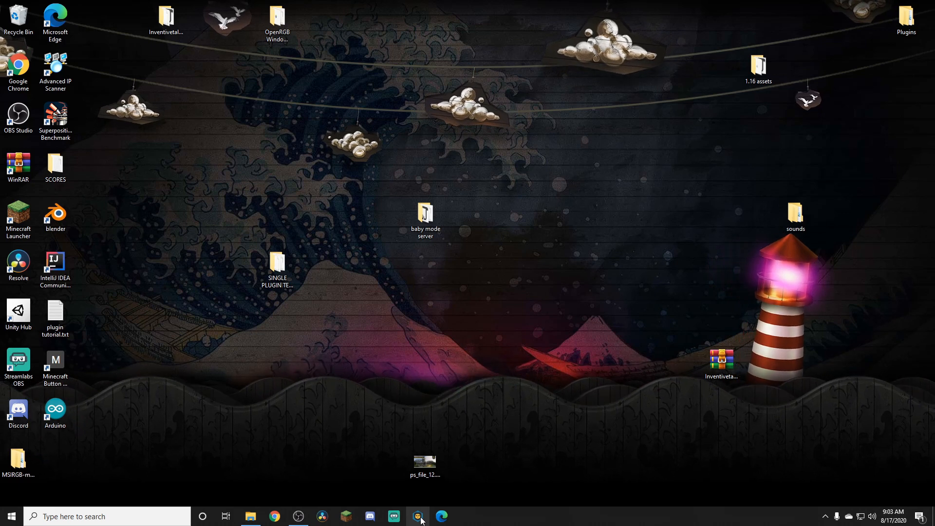
mouse_move(417, 515)
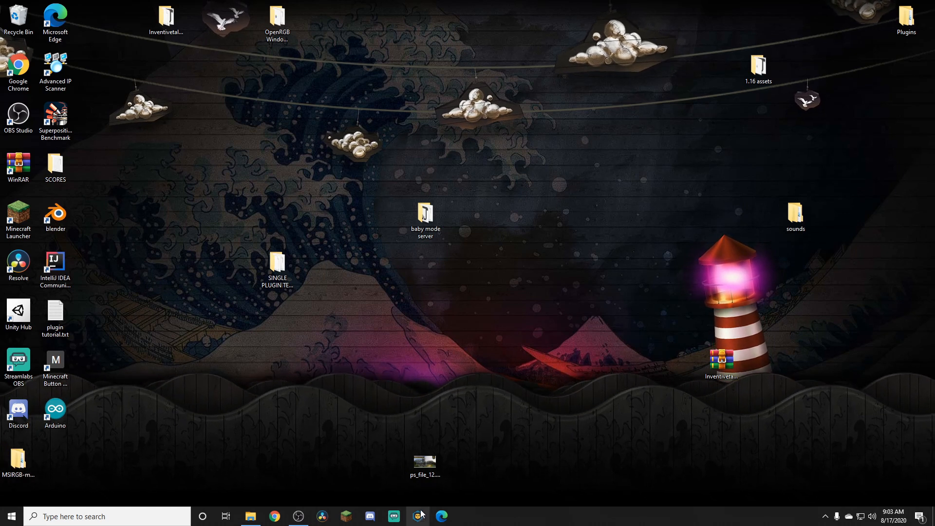
left_click(418, 513)
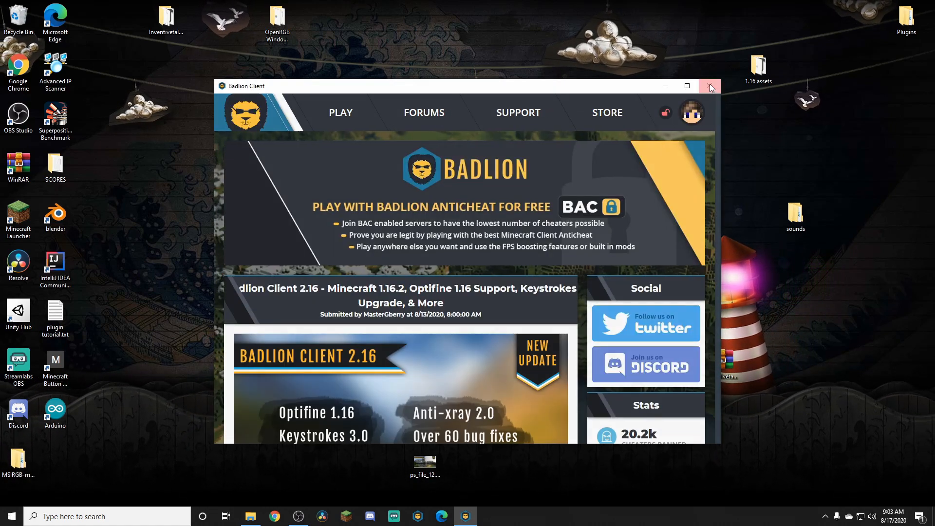
left_click(710, 86)
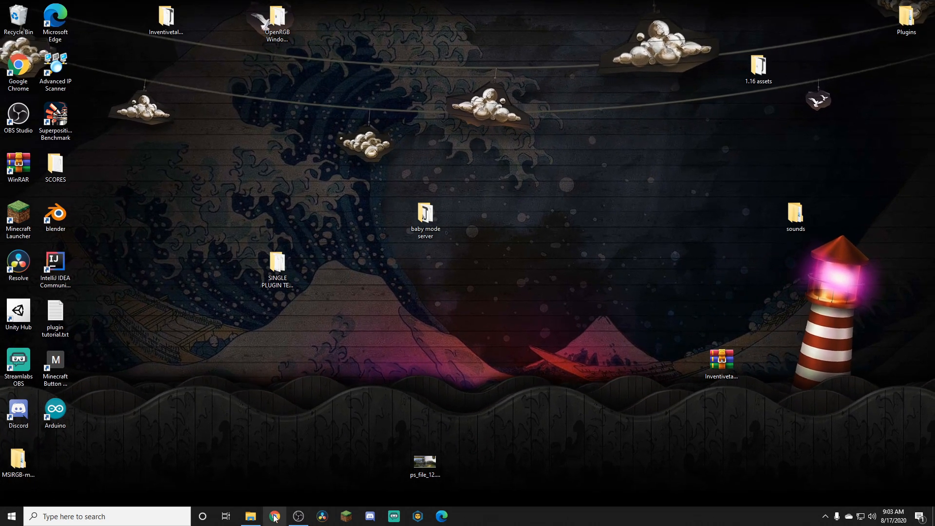
- Download ThirtyVirus_BLC_Profile.json from its Discord link, briefly opening and closing File Explorer
left_click(274, 516)
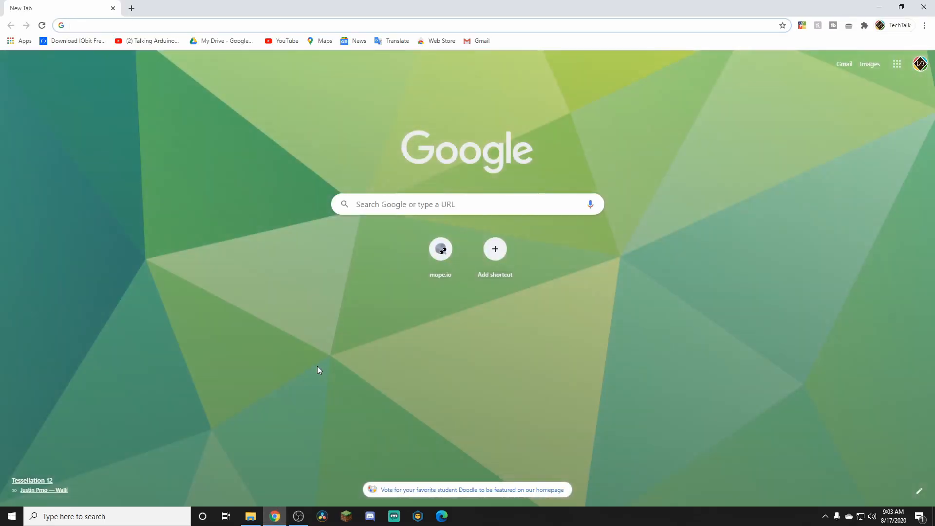
mouse_move(310, 358)
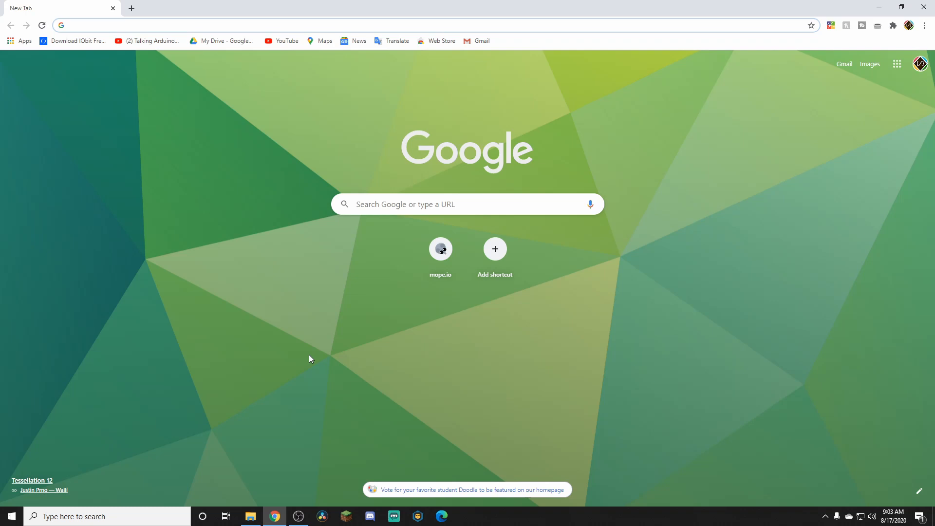
type("https://cdn.discordapp.com/attachments/664881022365728788/744580812267323482/ThirtyVirus_BLC_Profile.json")
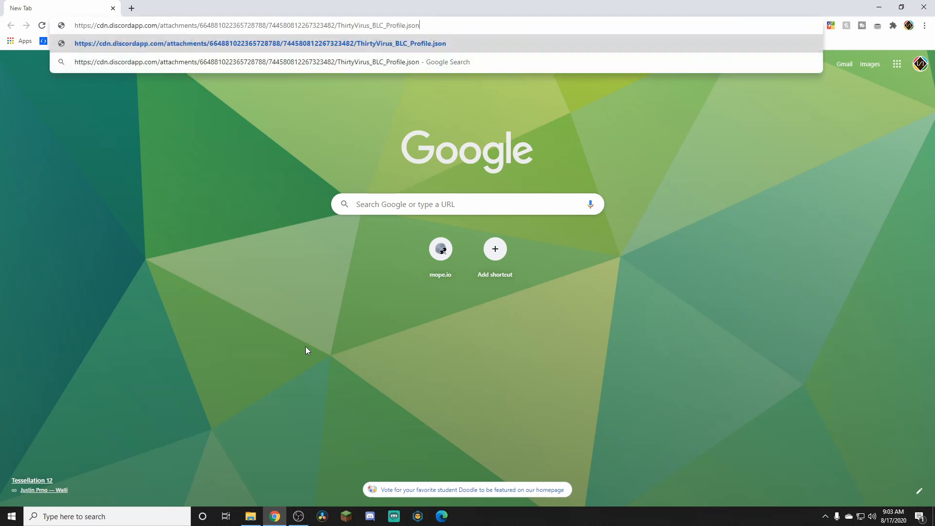
mouse_move(288, 324)
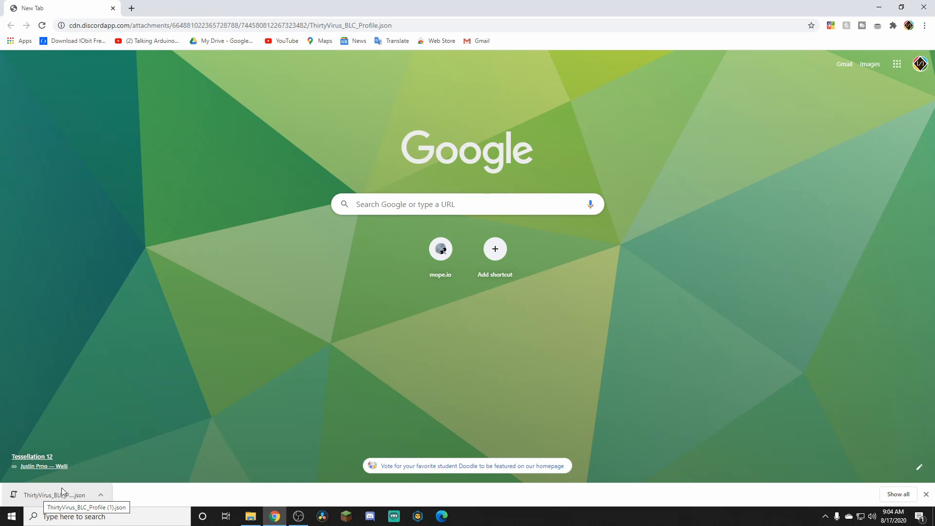
mouse_move(286, 508)
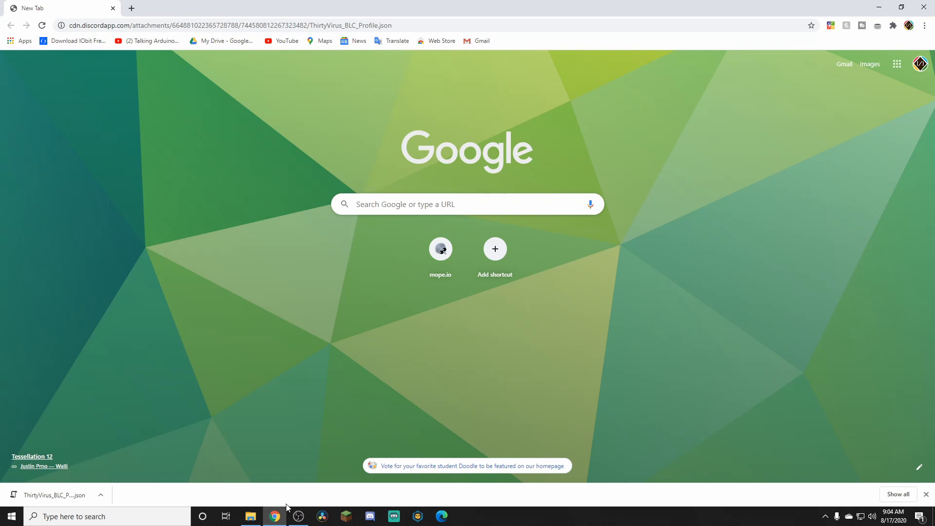
mouse_move(181, 485)
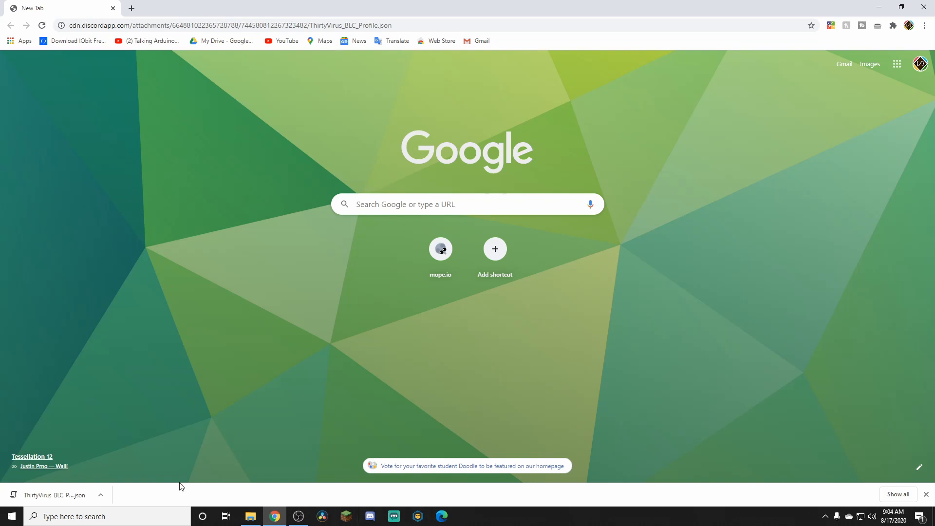
mouse_move(90, 487)
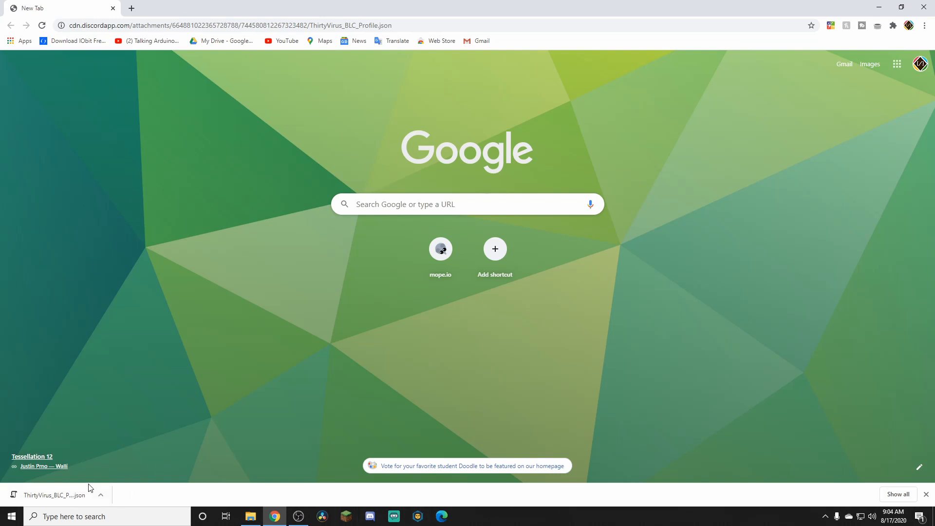
mouse_move(202, 404)
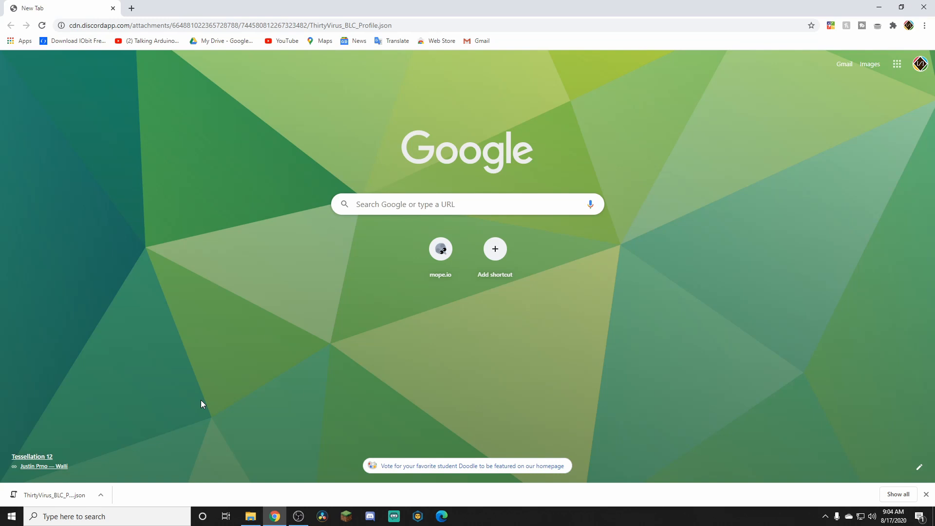
left_click(251, 516)
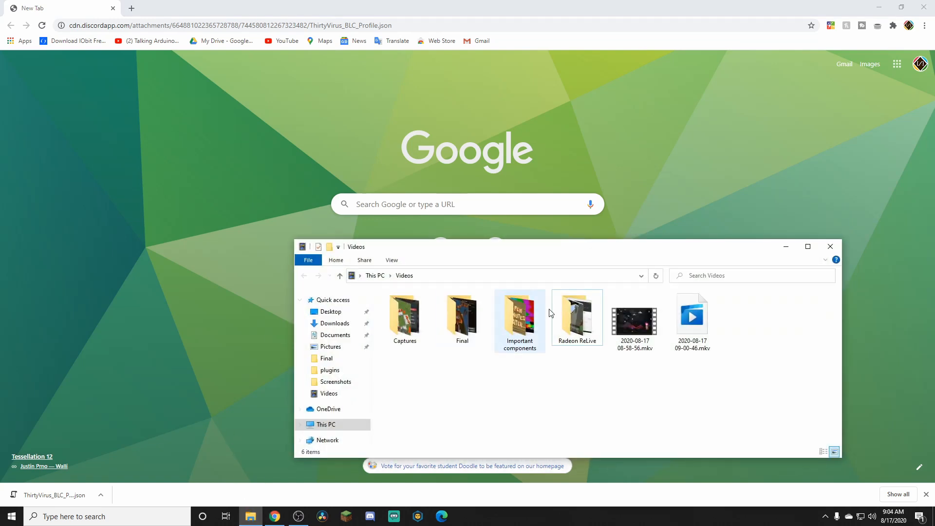
mouse_move(830, 246)
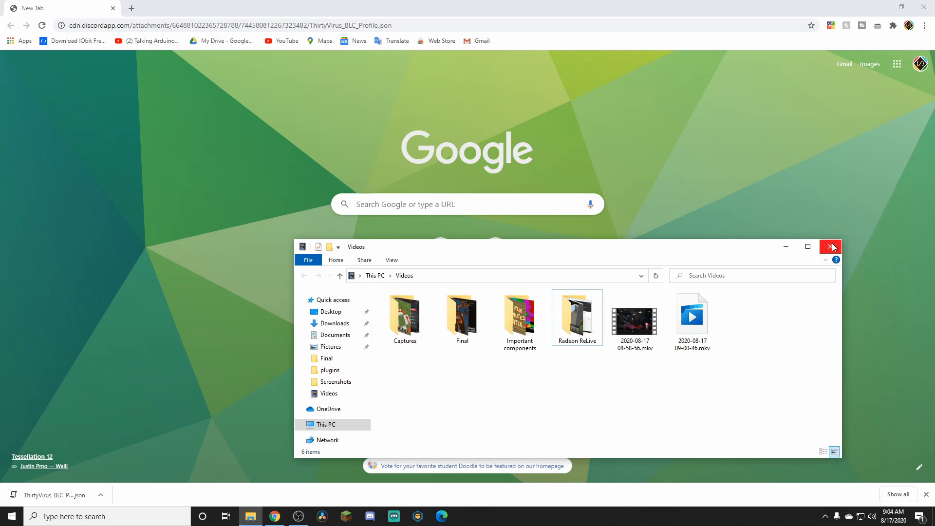
left_click(830, 246)
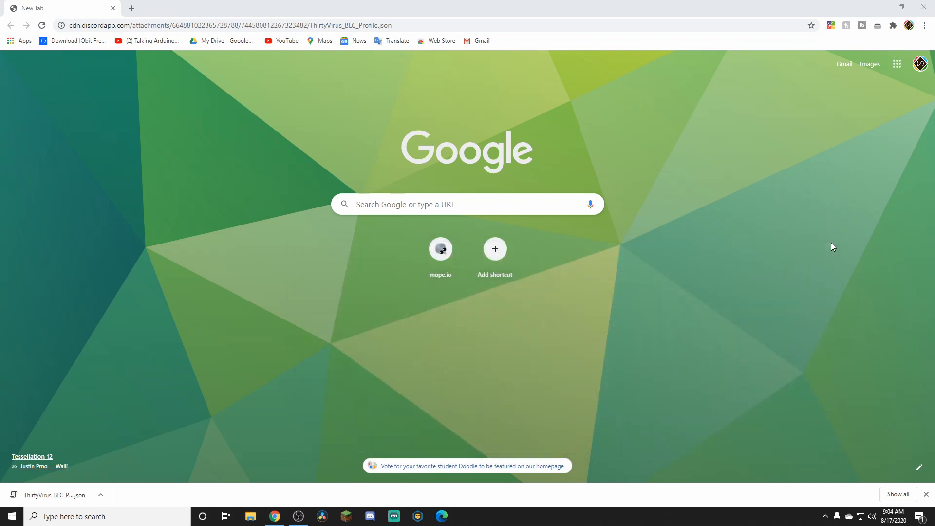
- Run %appdata%/.minecraft from the Windows Run dialog
key("Win+R")
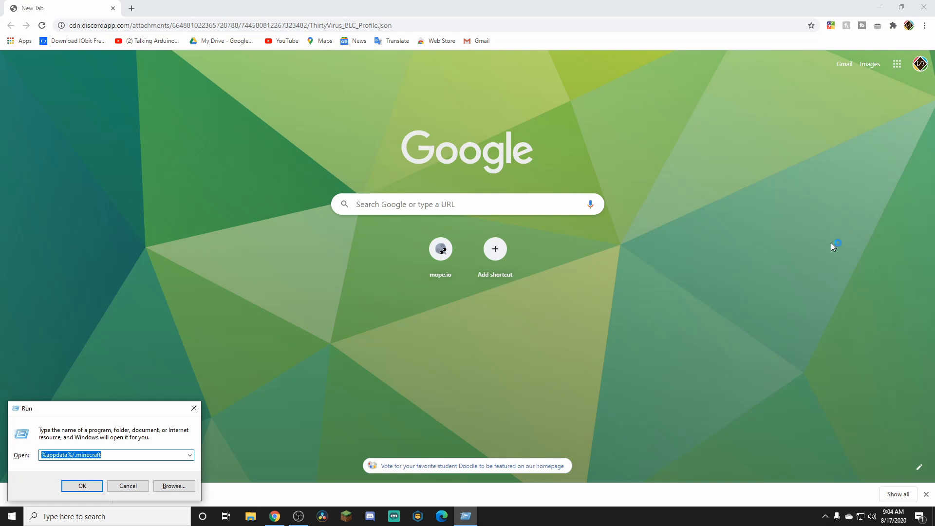
mouse_move(831, 248)
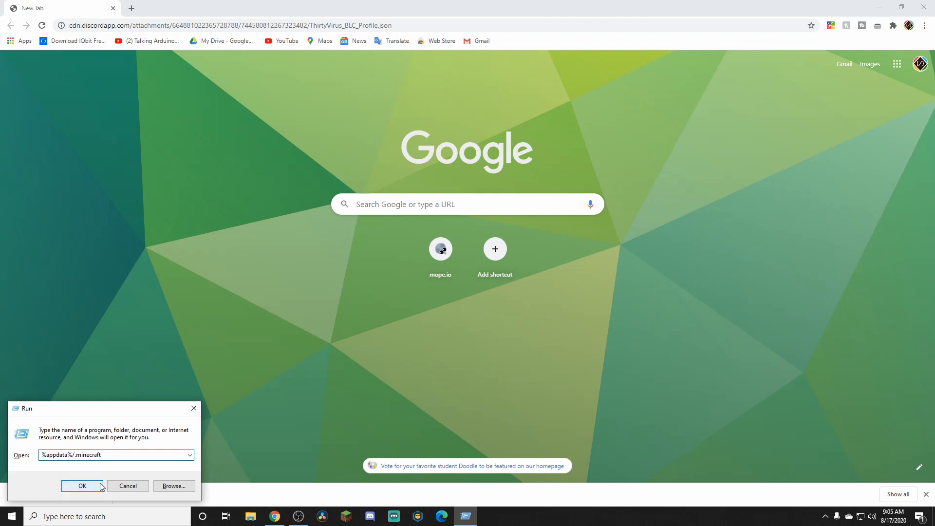
left_click(81, 486)
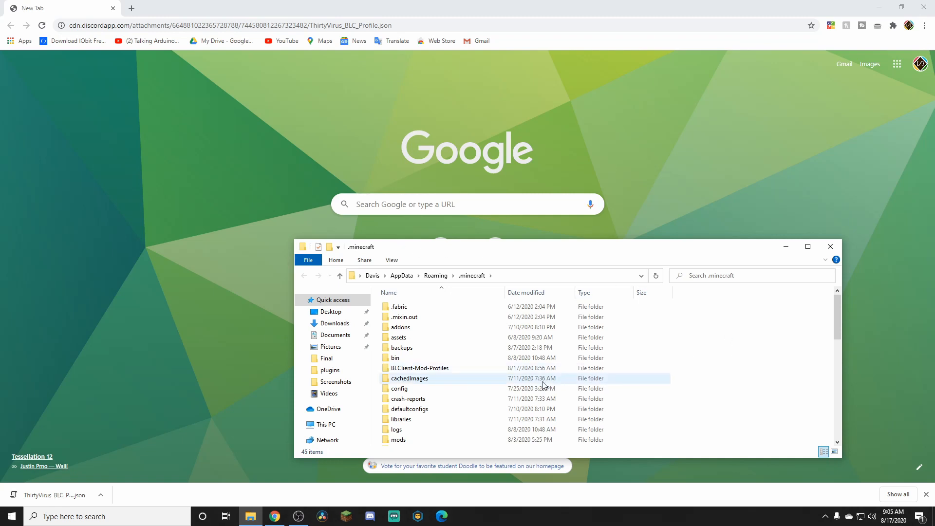
- Open BLClient-Mod-Profiles inside .minecraft, then minimize the Explorer window
left_click(419, 367)
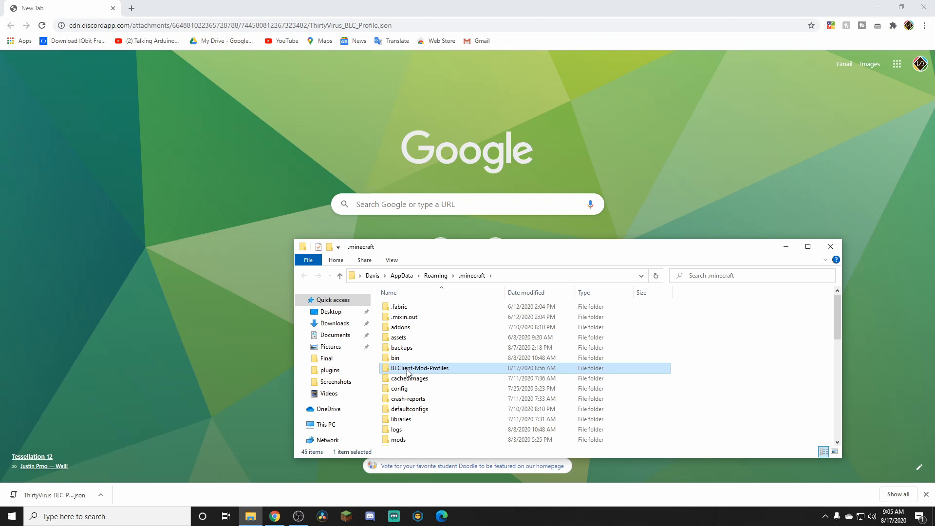
double_click(419, 367)
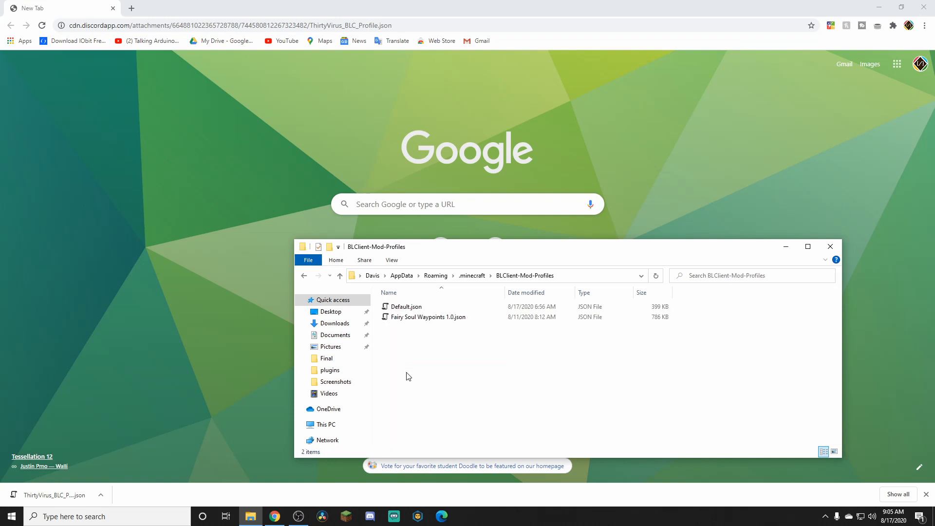
left_click(428, 317)
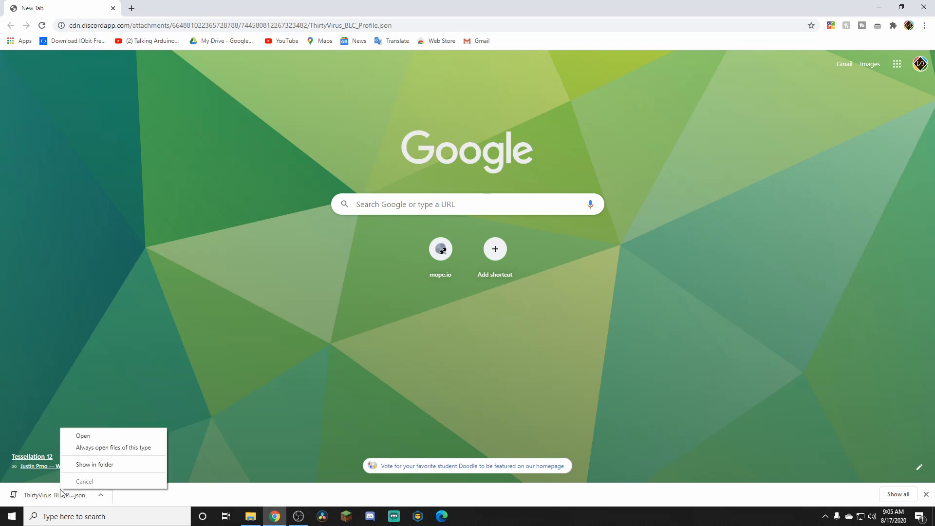
- Show the Chrome download in Downloads and delete the older ThirtyVirus_BLC_Profile.json copy
left_click(94, 464)
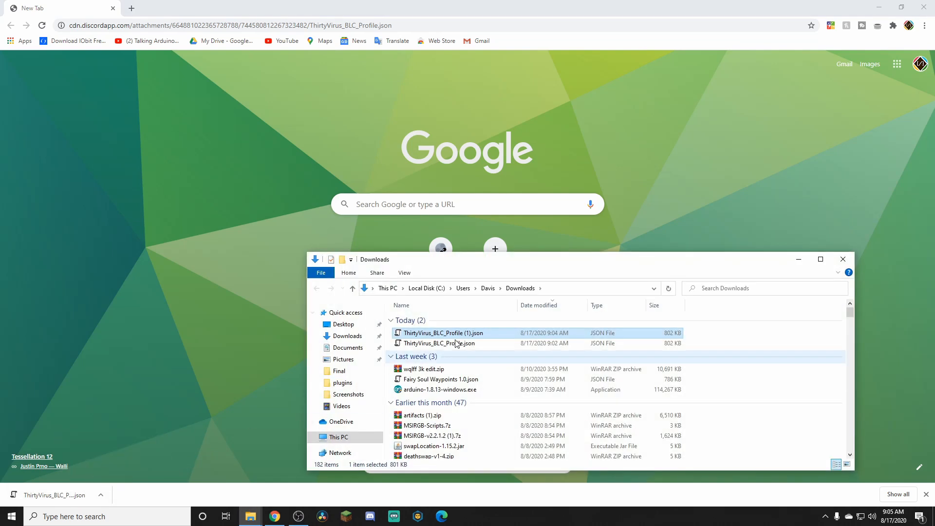
right_click(442, 332)
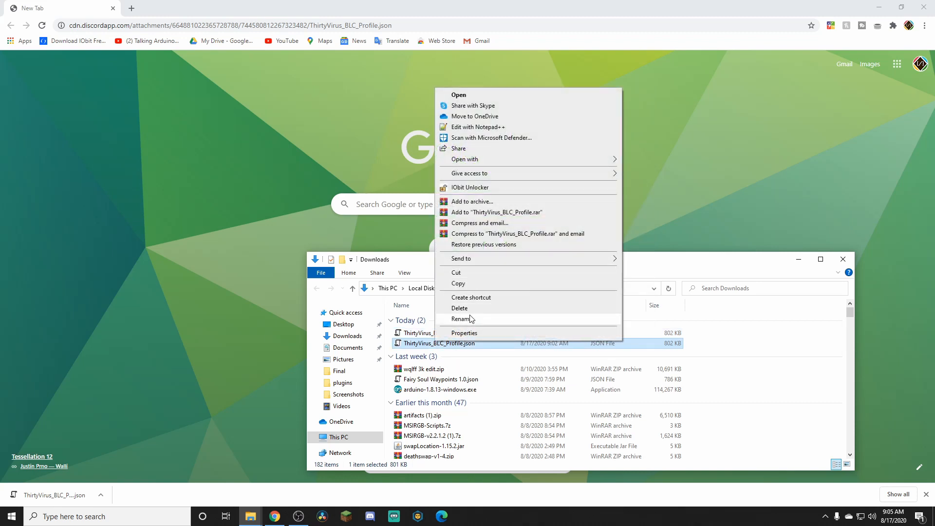
left_click(466, 308)
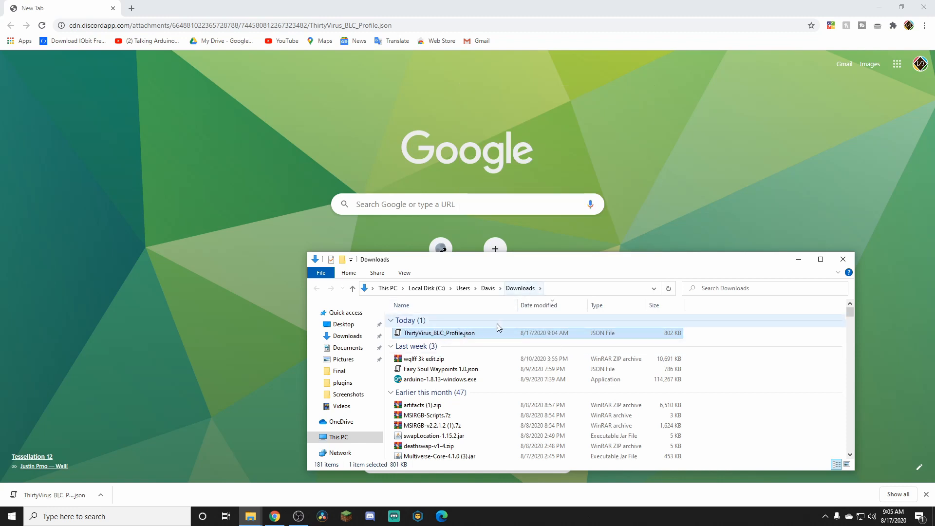
mouse_move(486, 335)
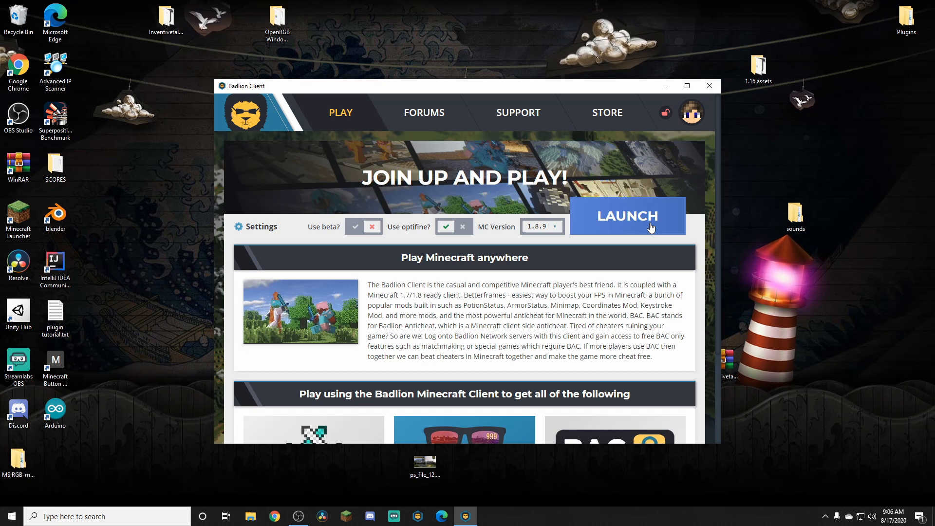
- Launch Minecraft 1.8.9 with OptiFine from the Badlion launcher
left_click(627, 216)
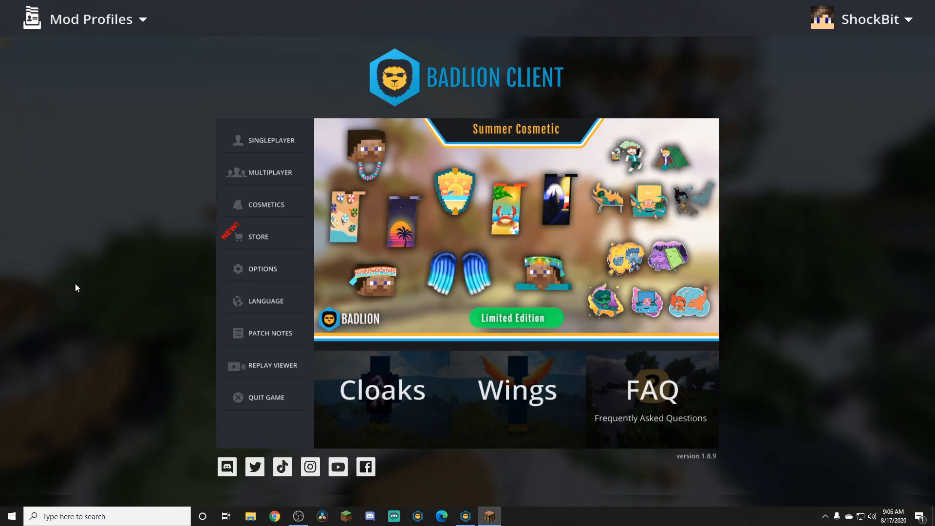
mouse_move(256, 183)
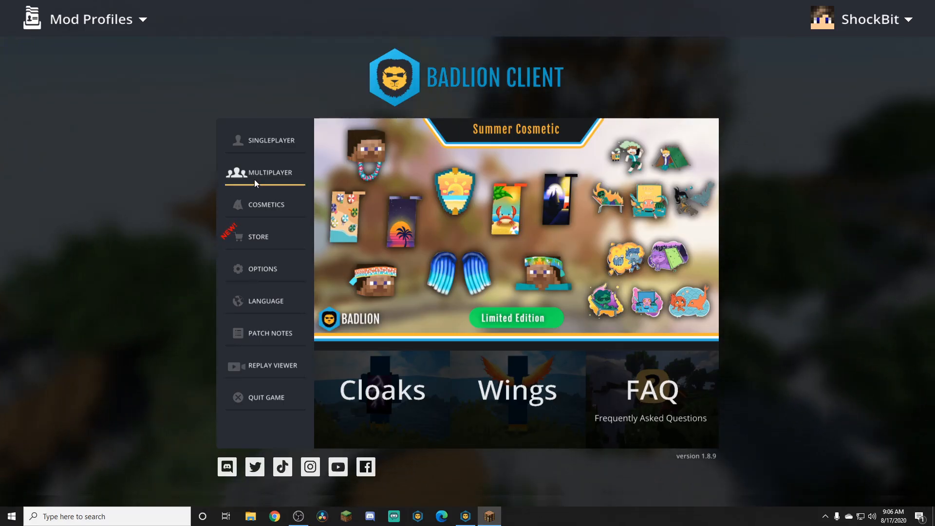
- Go through Multiplayer to Hypixel SkyBlock and open the Badlion mods menu
left_click(270, 172)
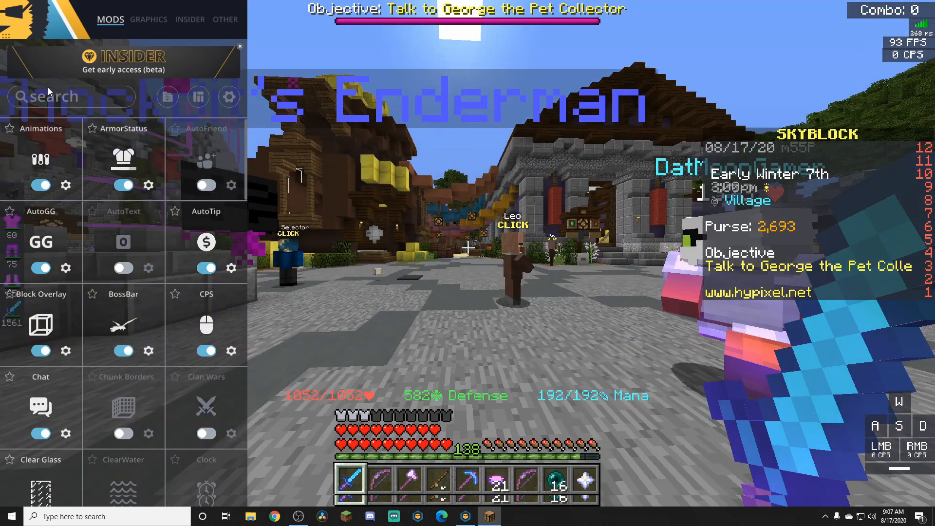
mouse_move(168, 96)
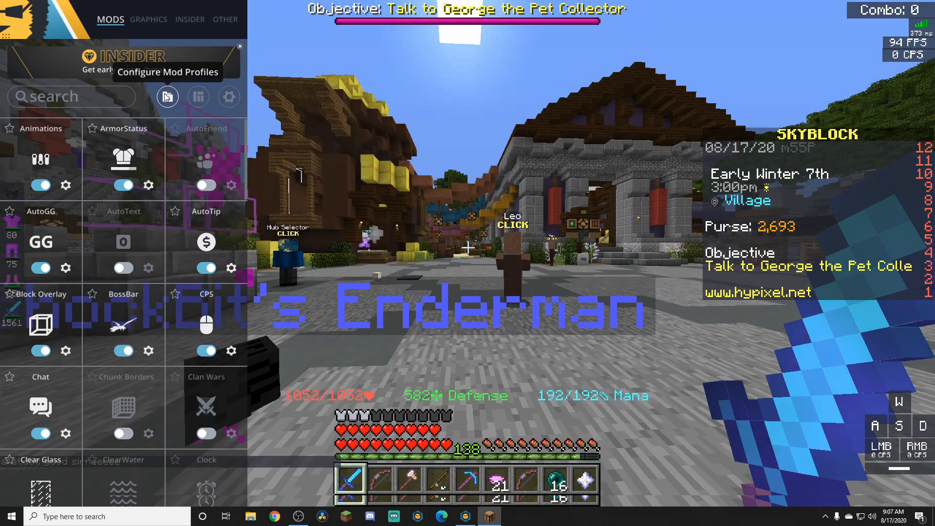
- Load the imported ThirtyVirus profile through Configure Mod Profiles
left_click(167, 96)
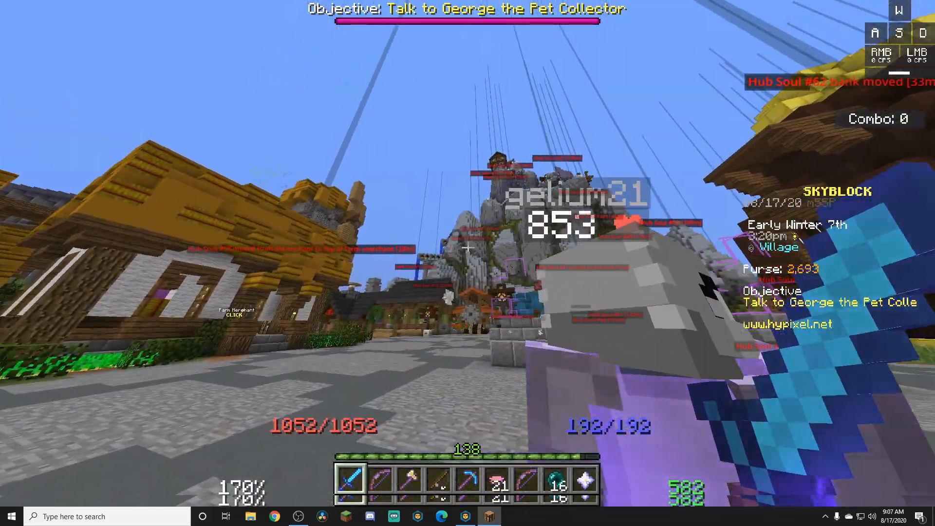
mouse_move(467, 249)
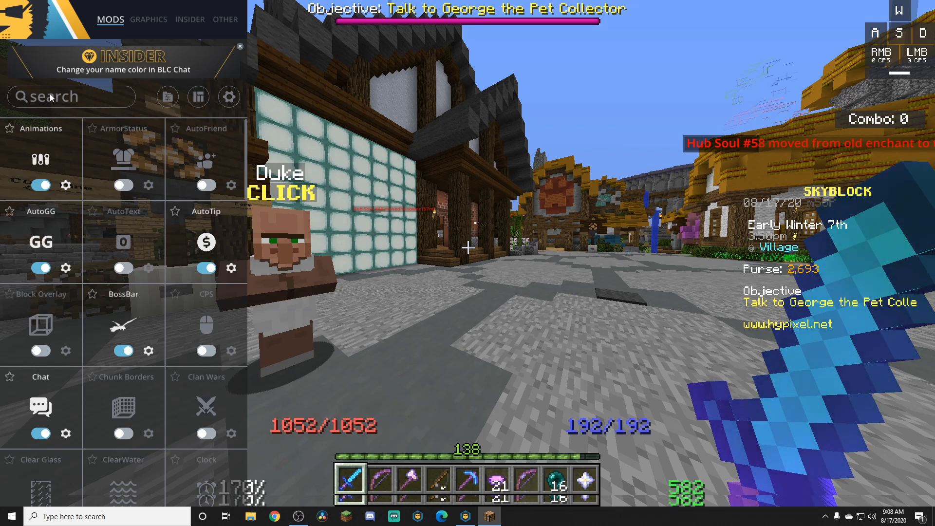
- Search mods for 'way' and scroll through the Waypoints mod's fairy soul list
type("w")
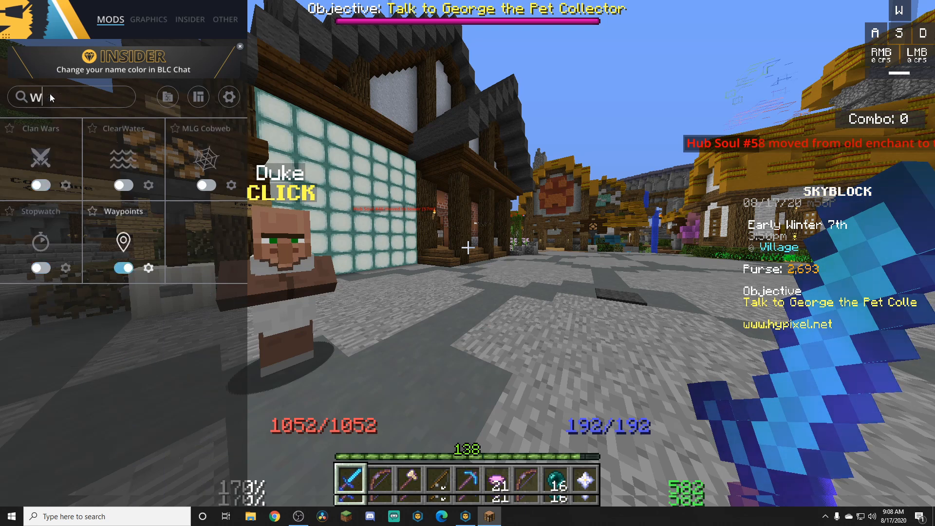
type("ay")
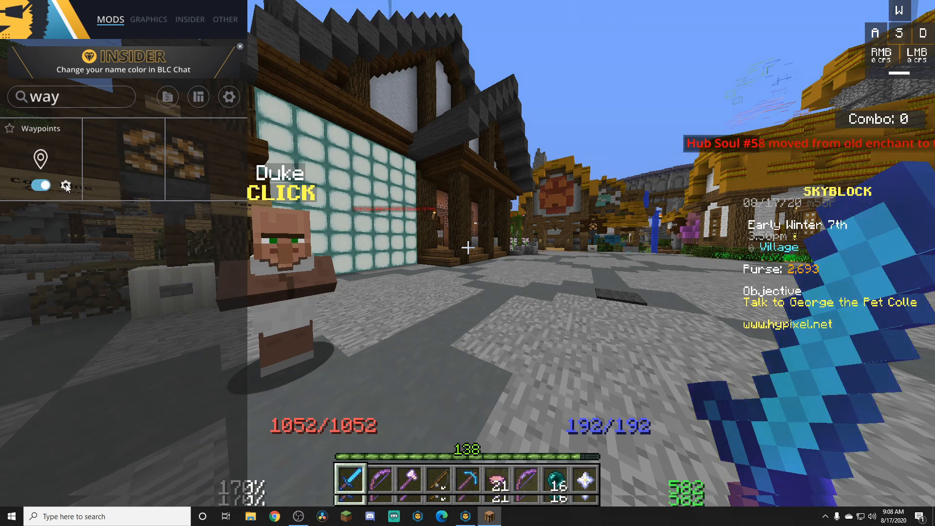
left_click(65, 185)
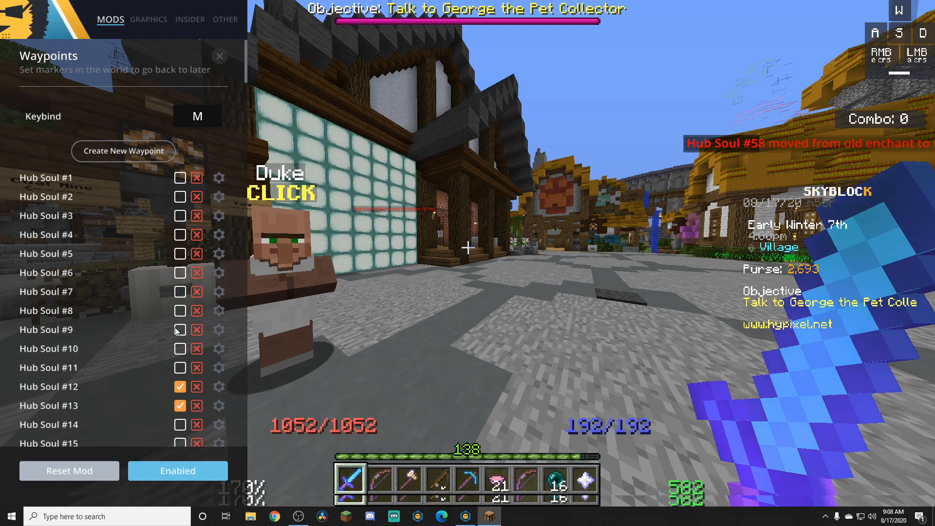
scroll("down", 3)
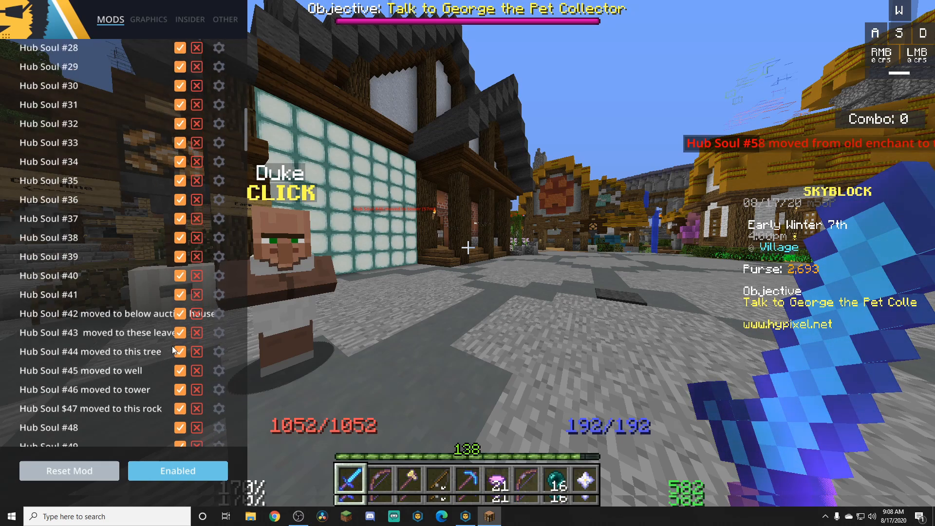
scroll("down", 3)
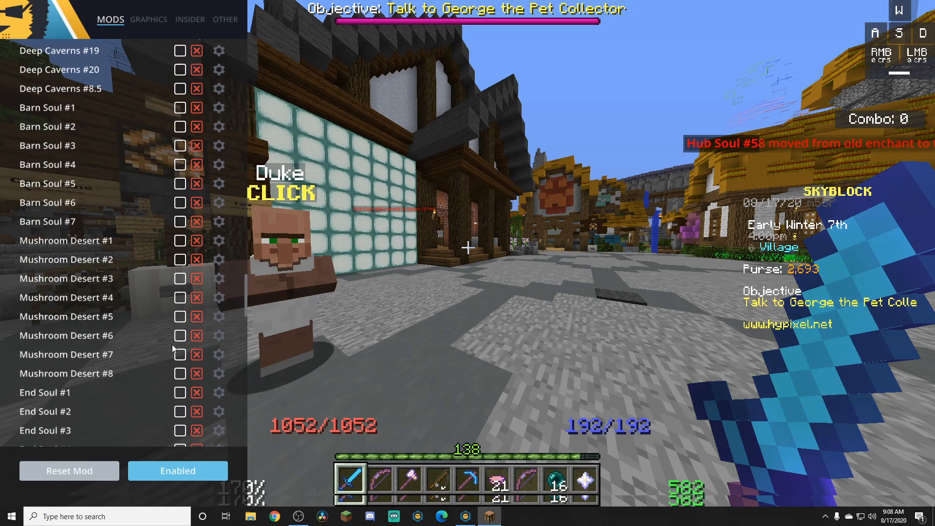
scroll("down", 3)
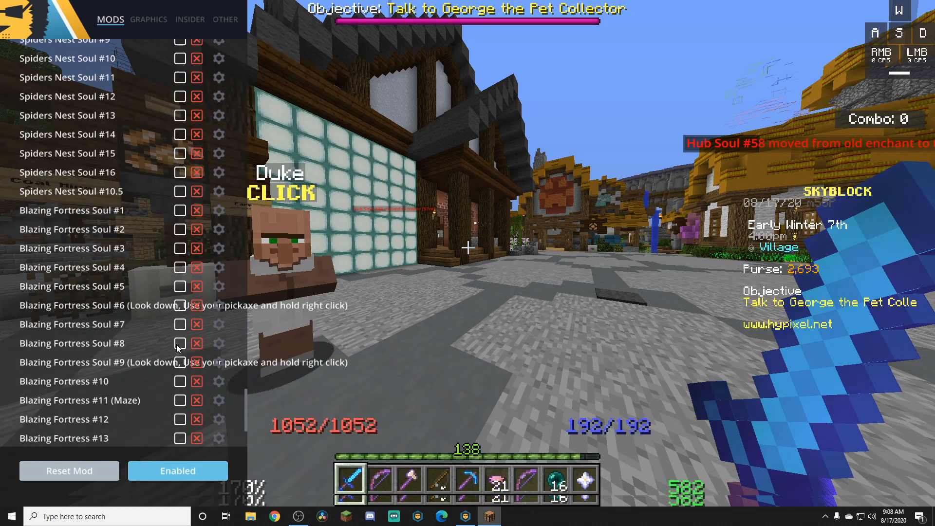
scroll("down", 3)
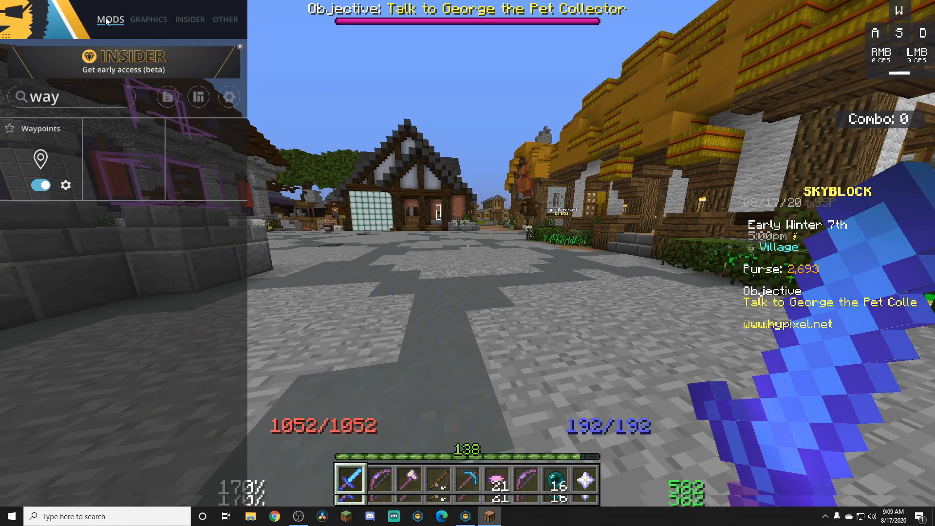
mouse_move(41, 170)
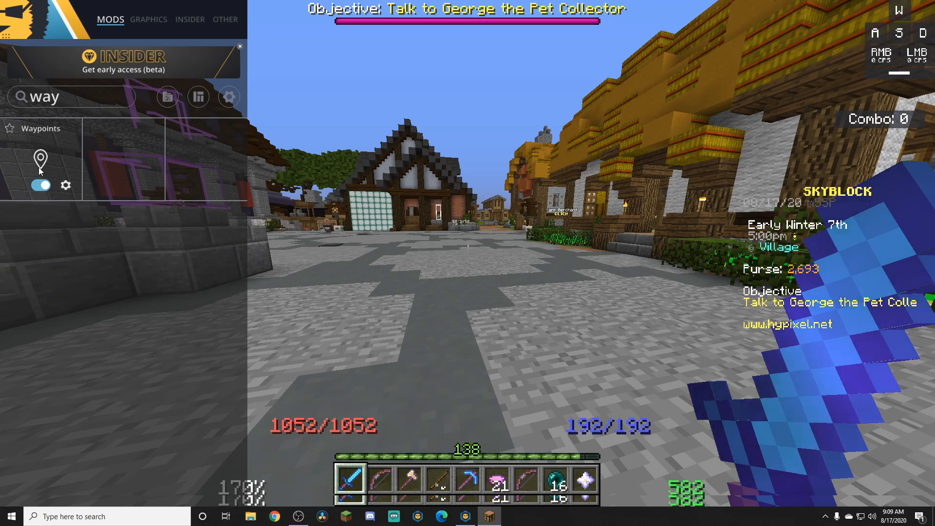
mouse_move(66, 186)
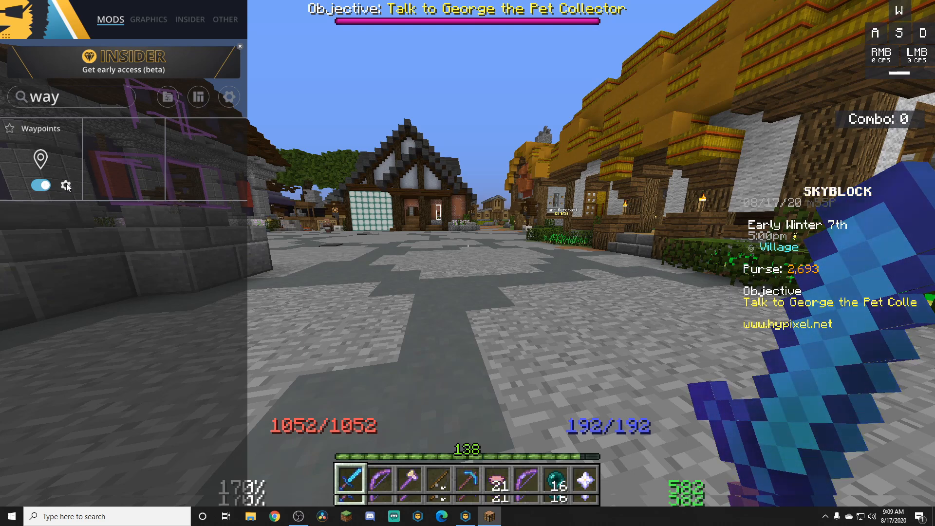
left_click(66, 185)
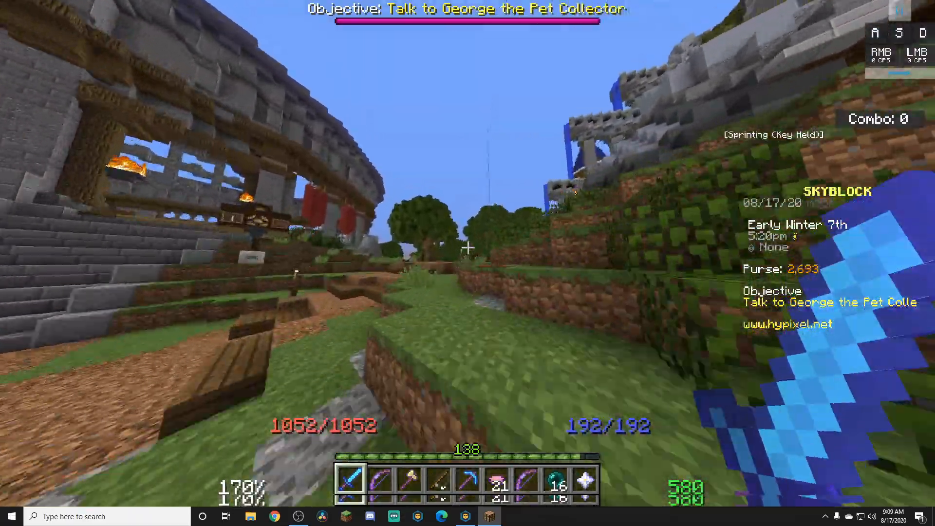
mouse_move(467, 252)
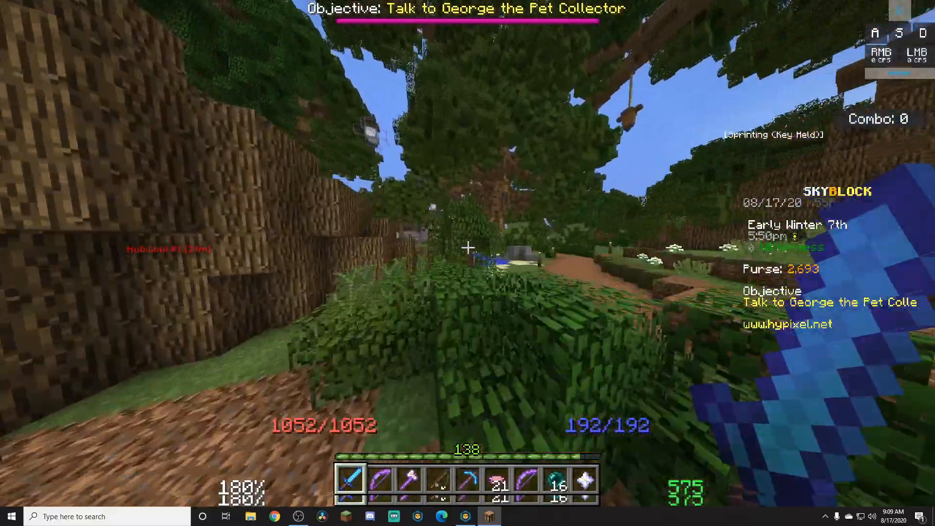
mouse_move(467, 248)
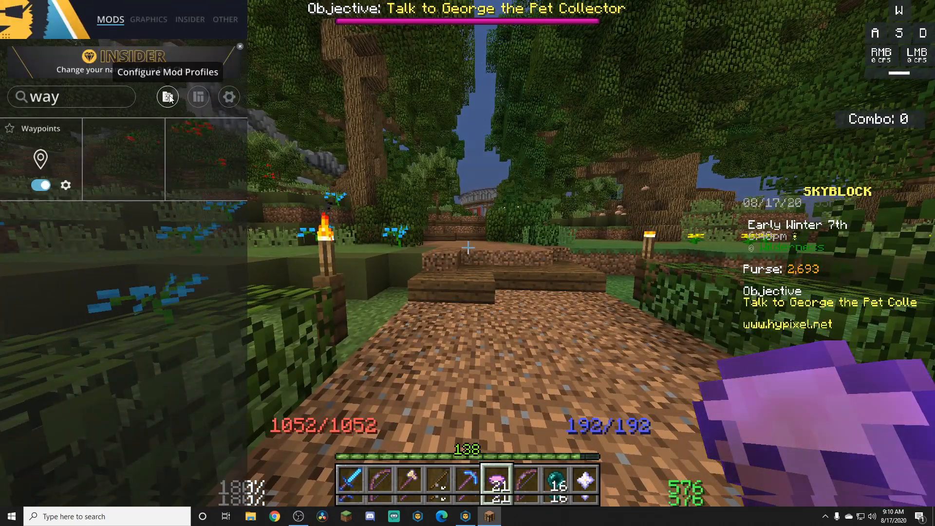
left_click(167, 96)
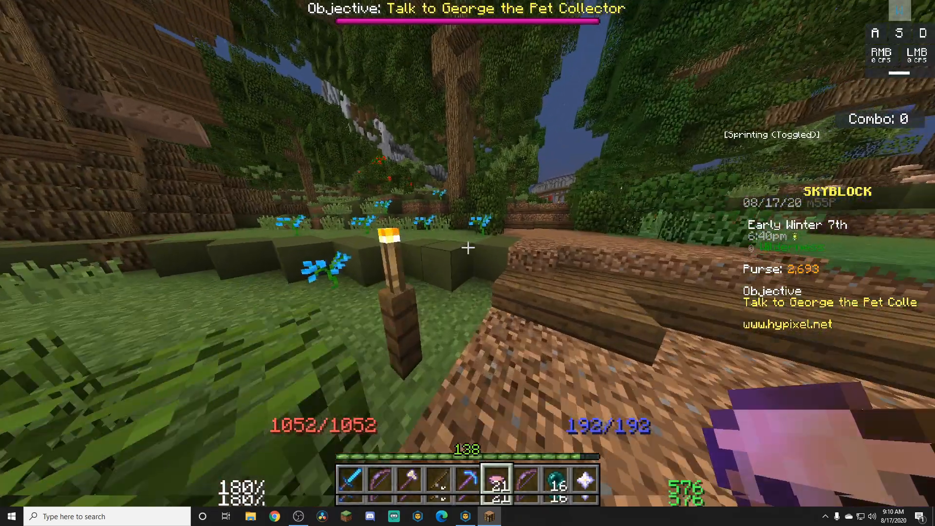
mouse_move(467, 248)
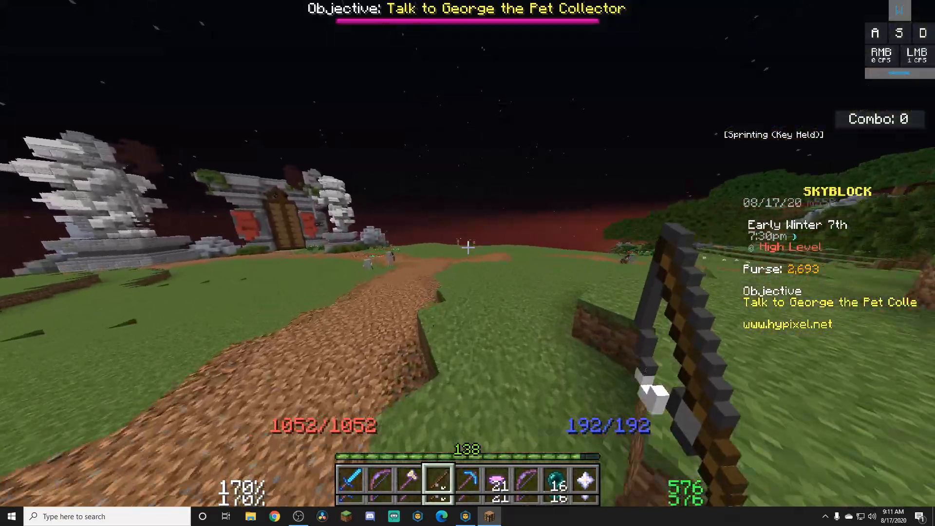
mouse_move(467, 259)
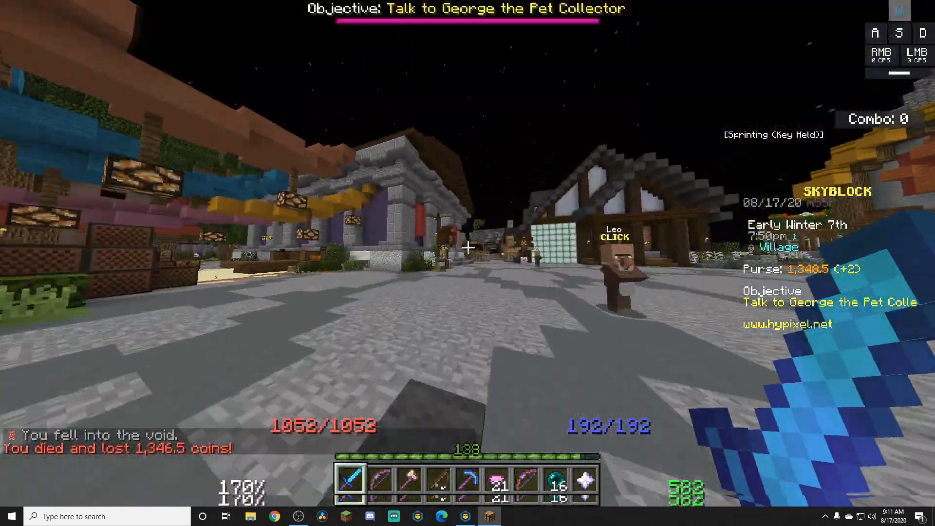
mouse_move(467, 246)
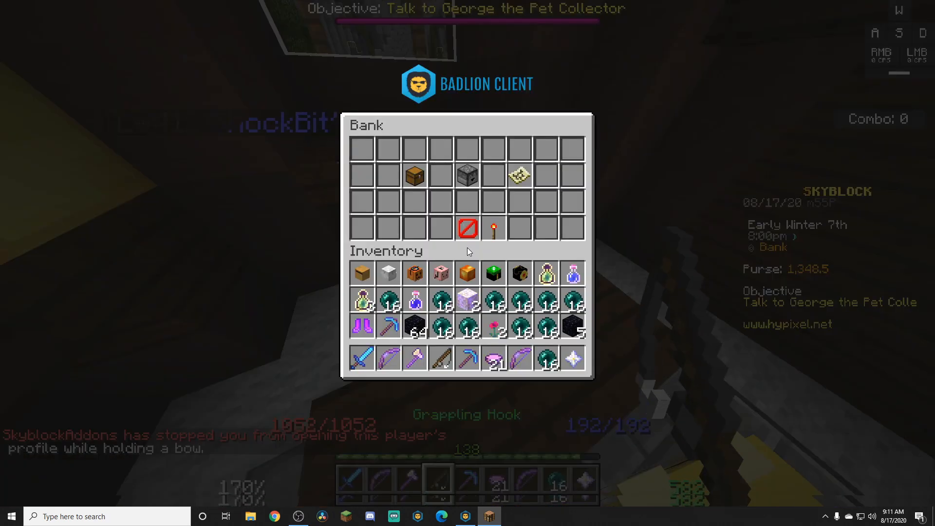
- Bank all 1,348.5 coins using the deposit chest's 'Your whole purse' option
left_click(414, 175)
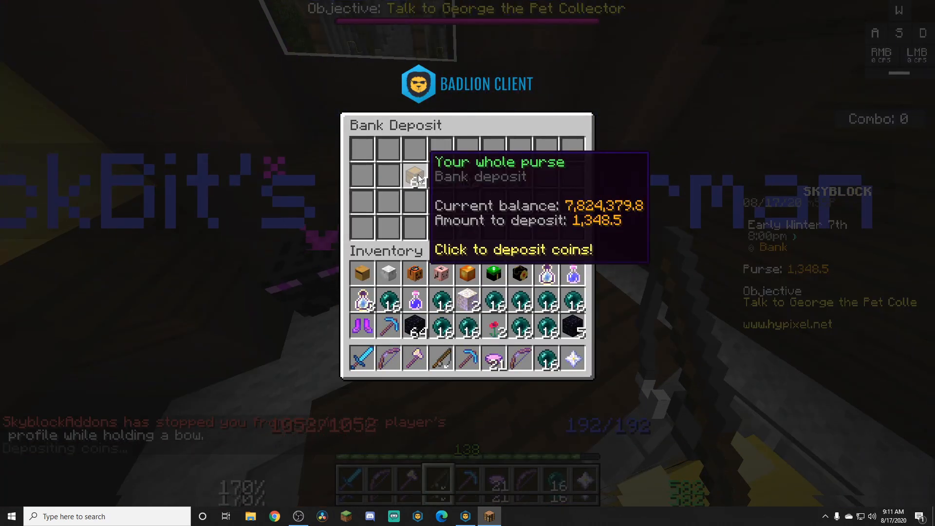
left_click(415, 174)
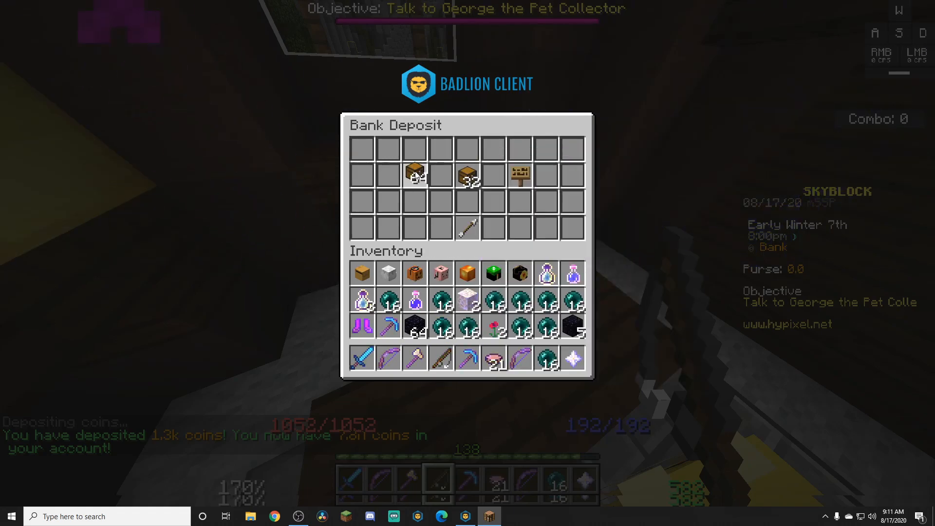